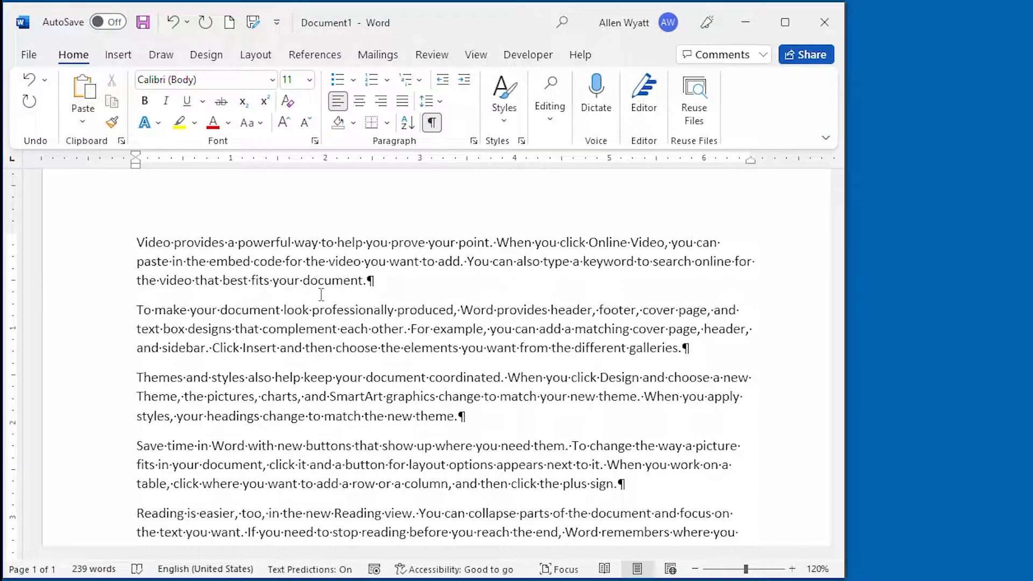
# Select the phrase "prove your point" in the first paragraph of the sample document
pyautogui.click(137, 242)
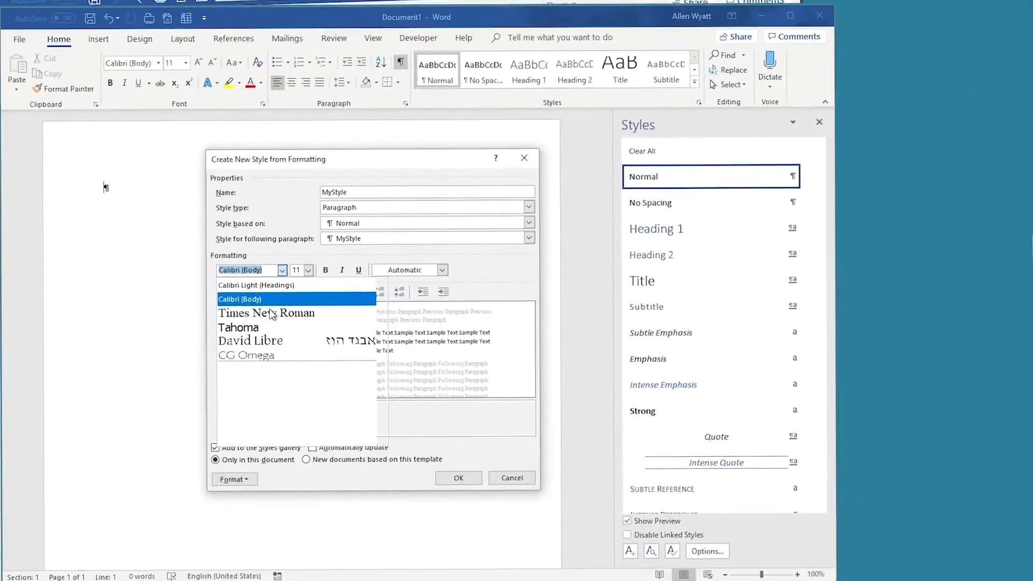
pyautogui.click(512, 477)
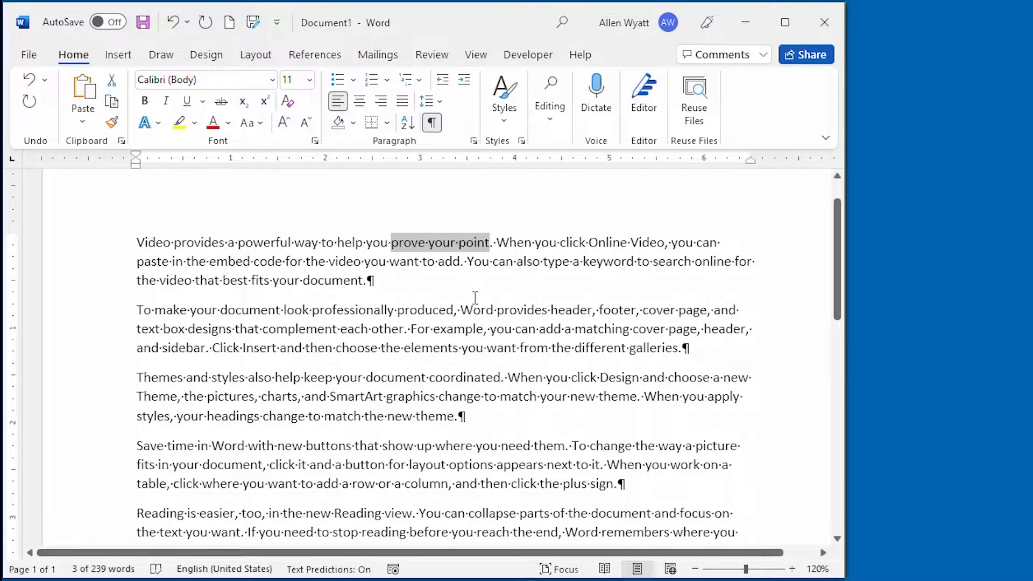
# Apply the Hidden font effect to "prove your point" through the Font dialog
pyautogui.click(315, 141)
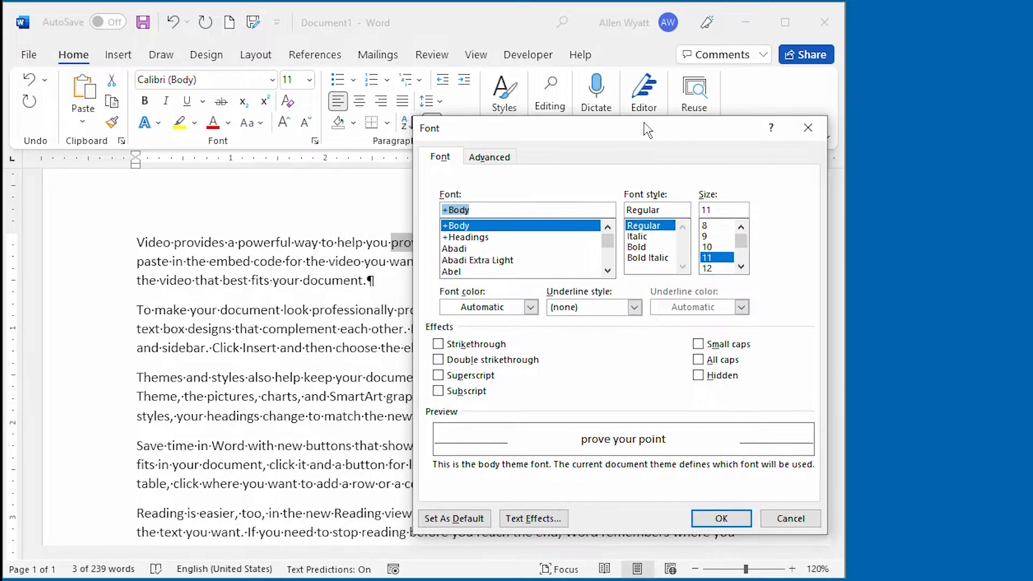
pyautogui.moveTo(632, 139)
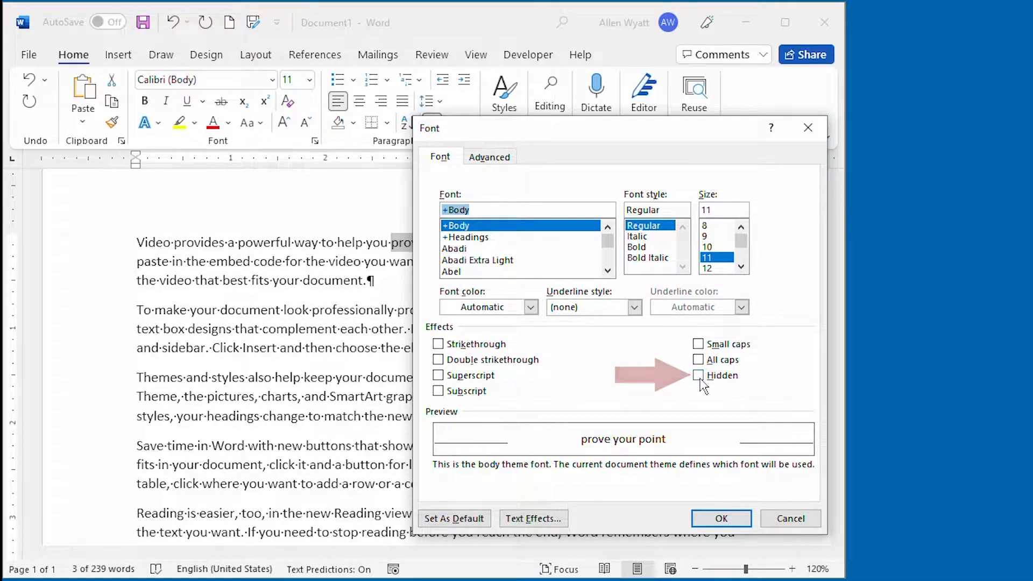
pyautogui.click(699, 374)
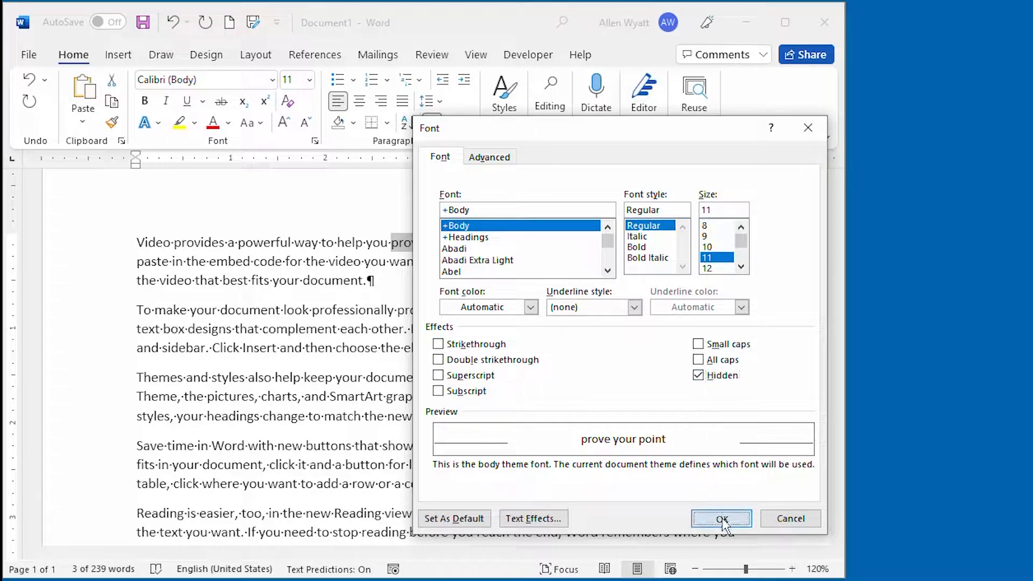
pyautogui.click(719, 519)
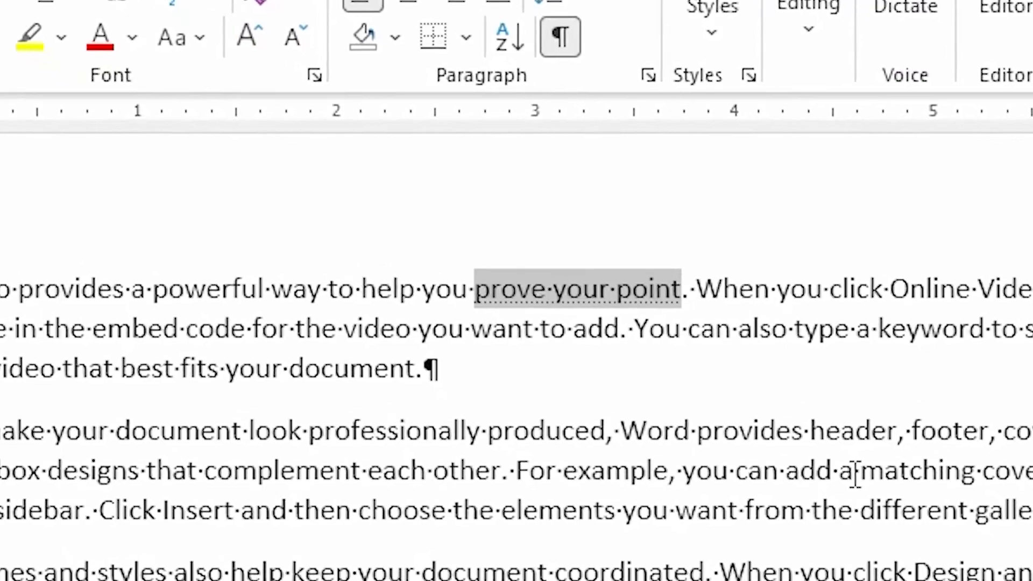
pyautogui.scroll(-3)
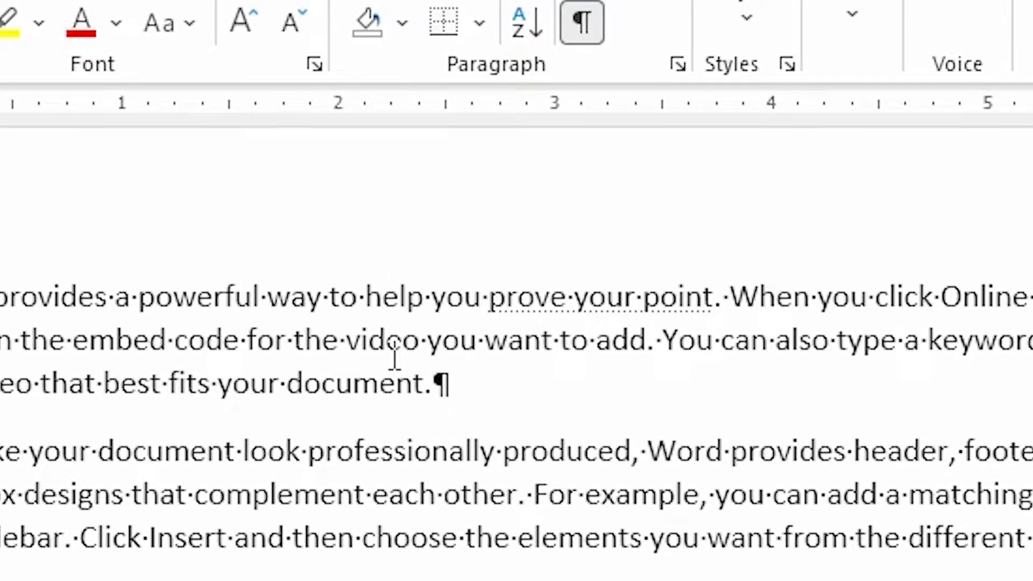
pyautogui.click(376, 297)
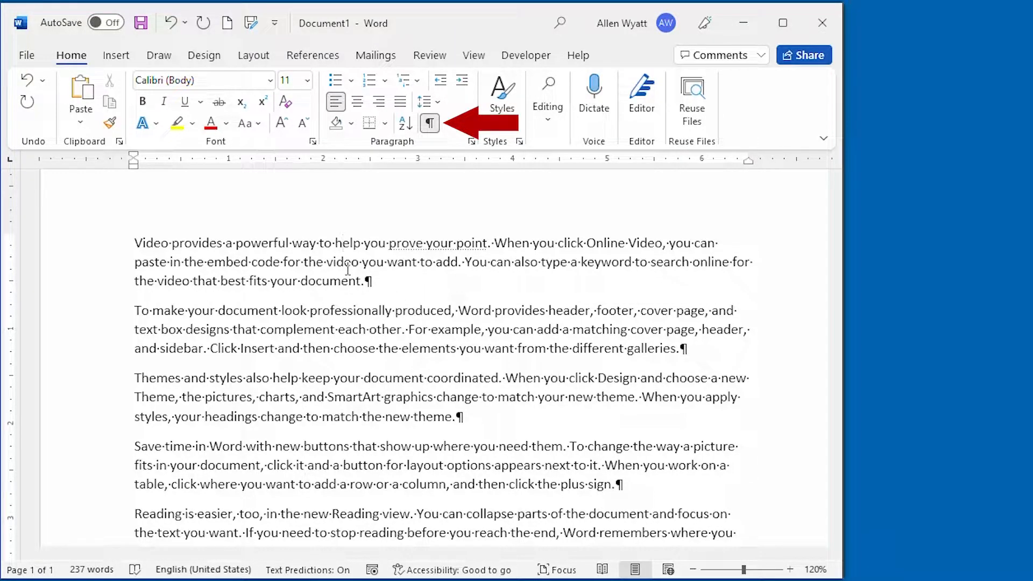
pyautogui.moveTo(429, 123)
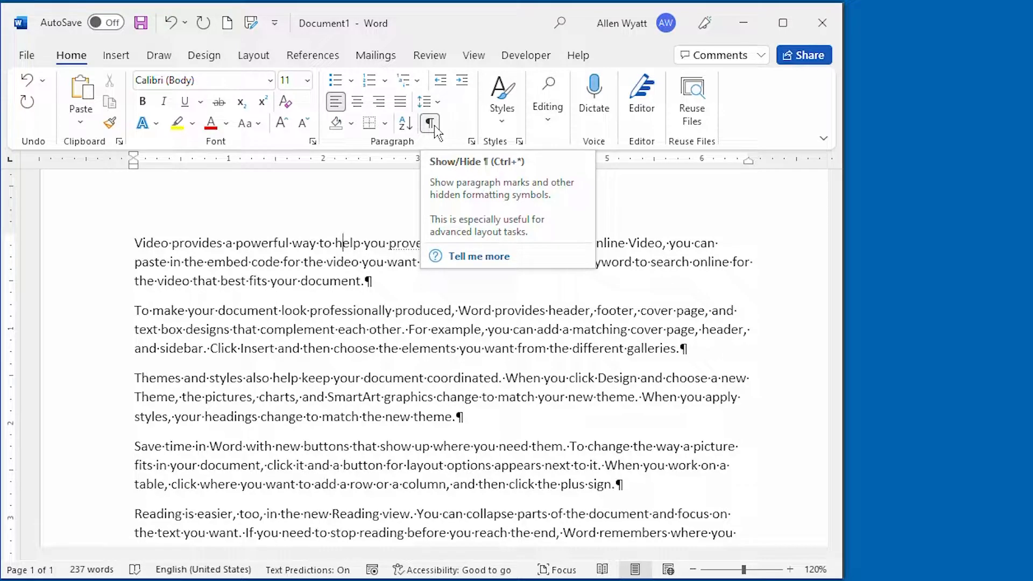
pyautogui.click(429, 124)
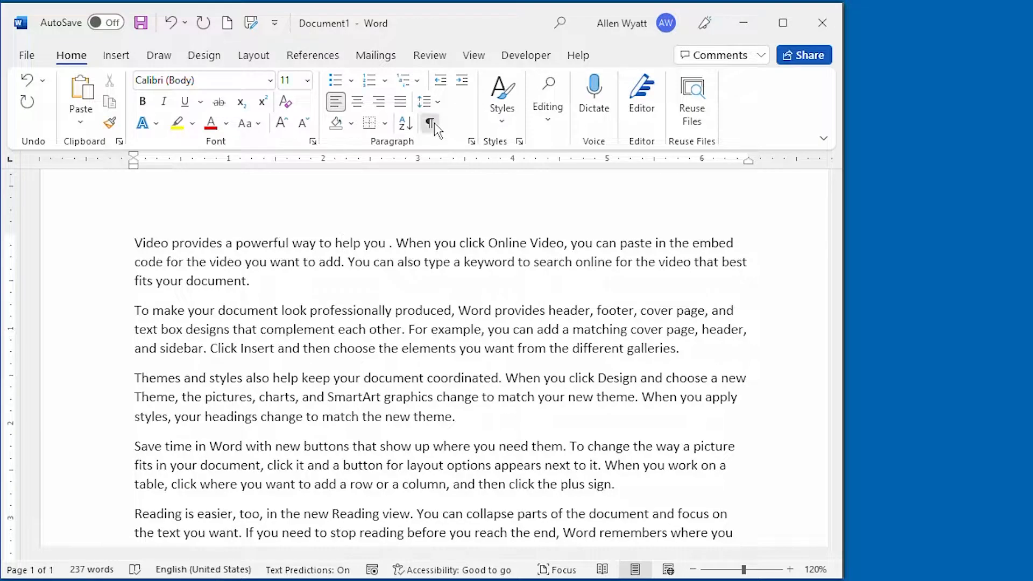
pyautogui.click(429, 124)
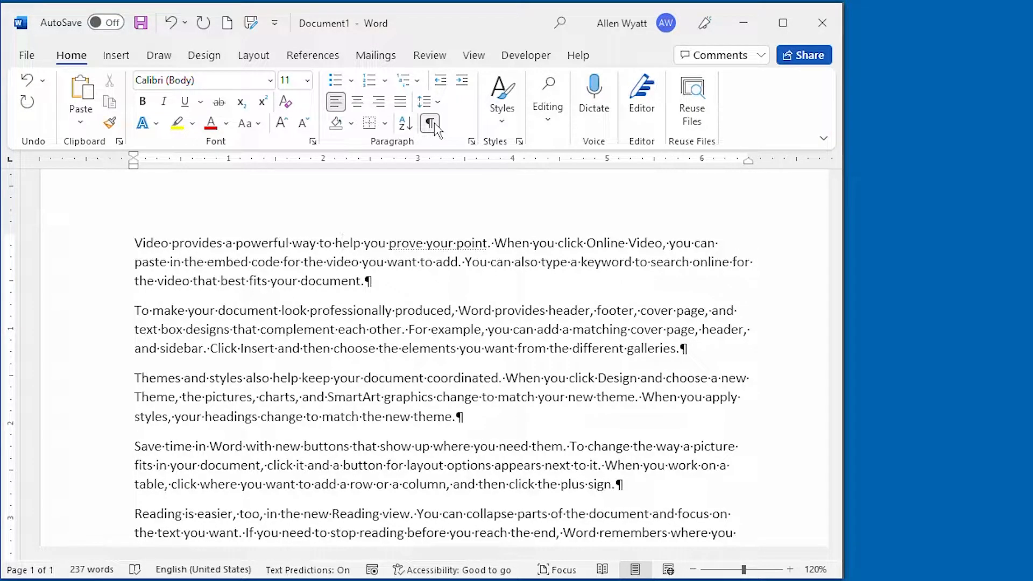
pyautogui.click(429, 124)
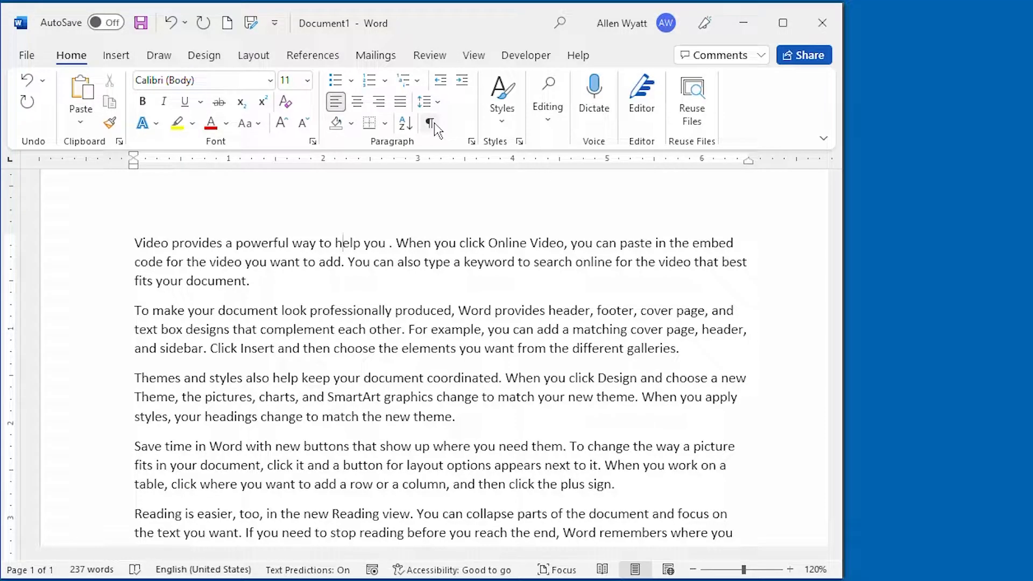
pyautogui.click(429, 124)
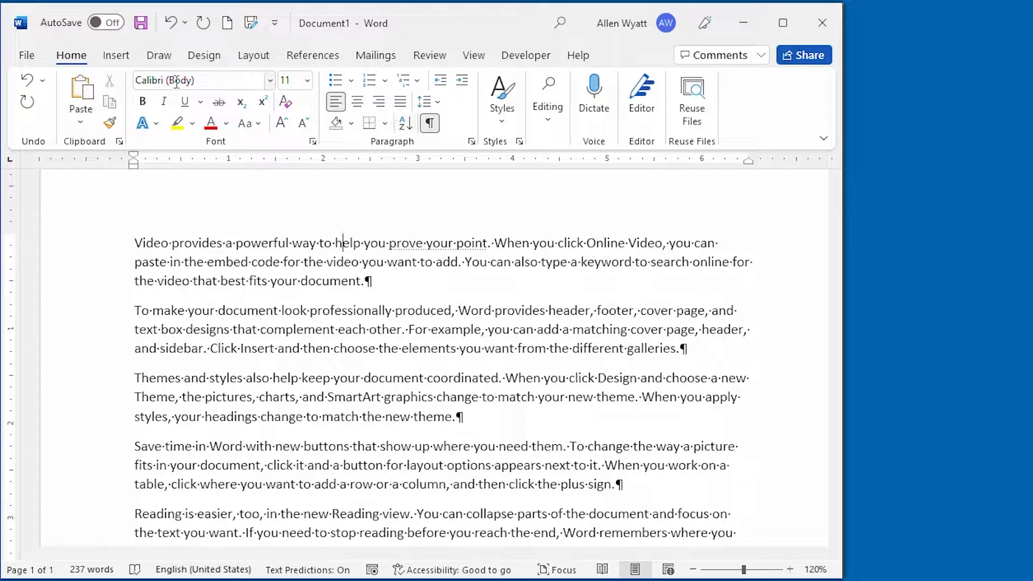
# In Word Options > Display, enable Hidden text under Always show these formatting marks
pyautogui.click(26, 55)
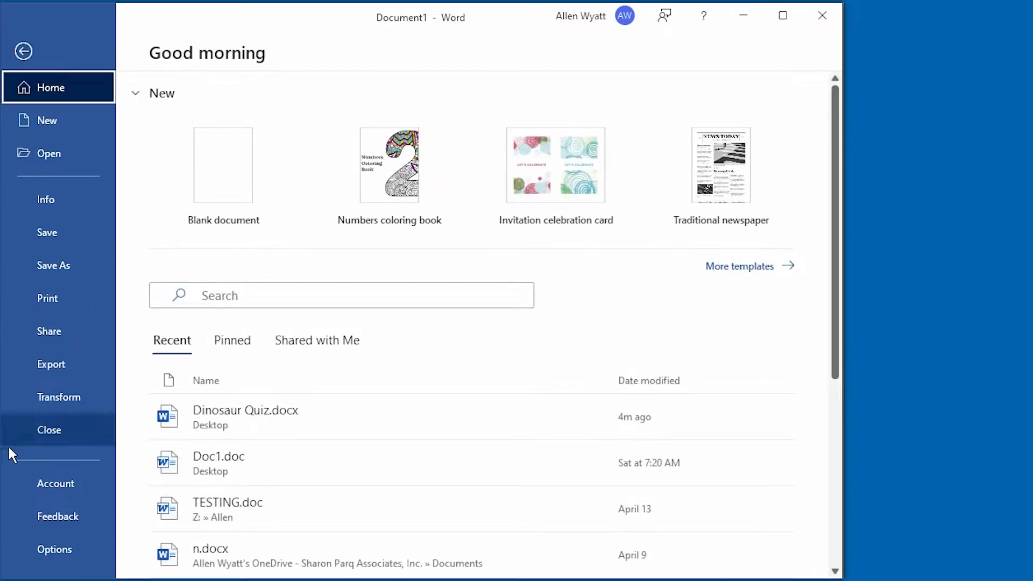
pyautogui.click(53, 548)
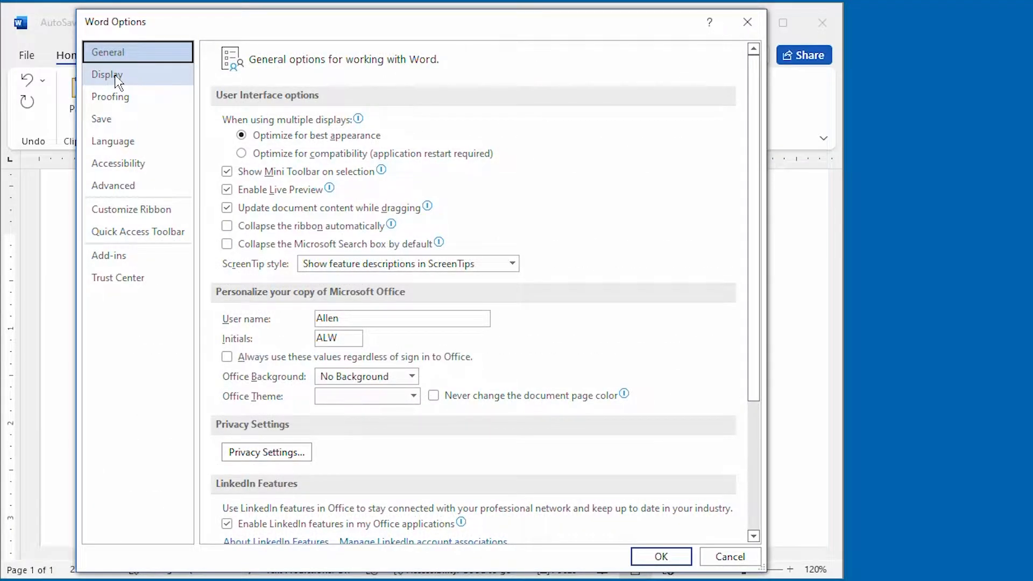
pyautogui.click(107, 74)
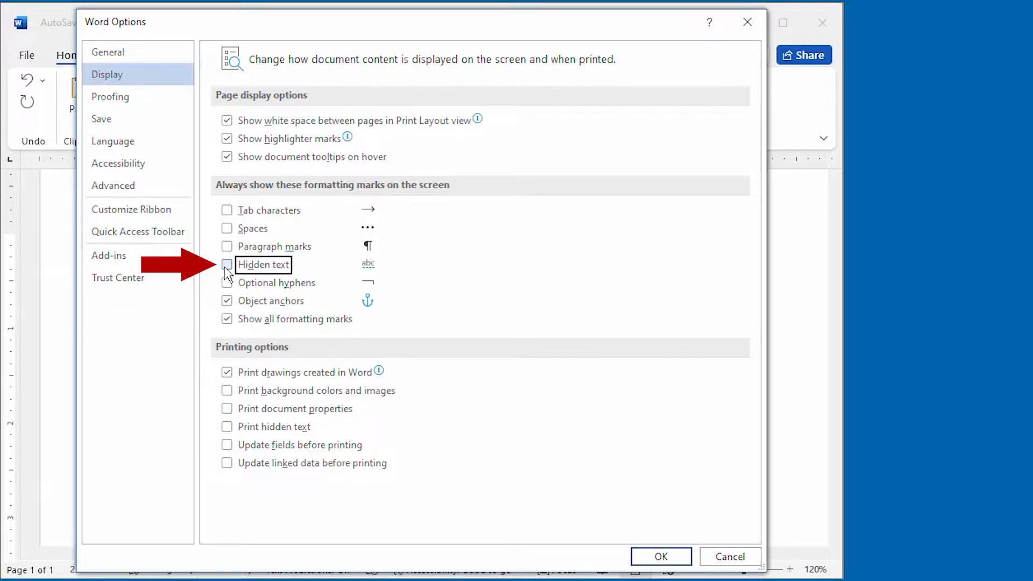
pyautogui.click(227, 264)
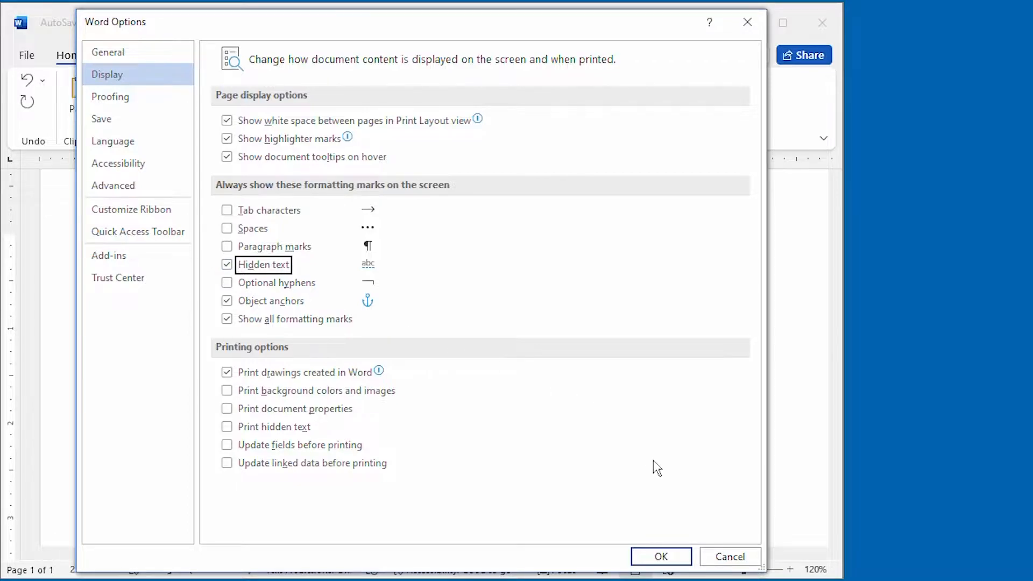
pyautogui.click(660, 556)
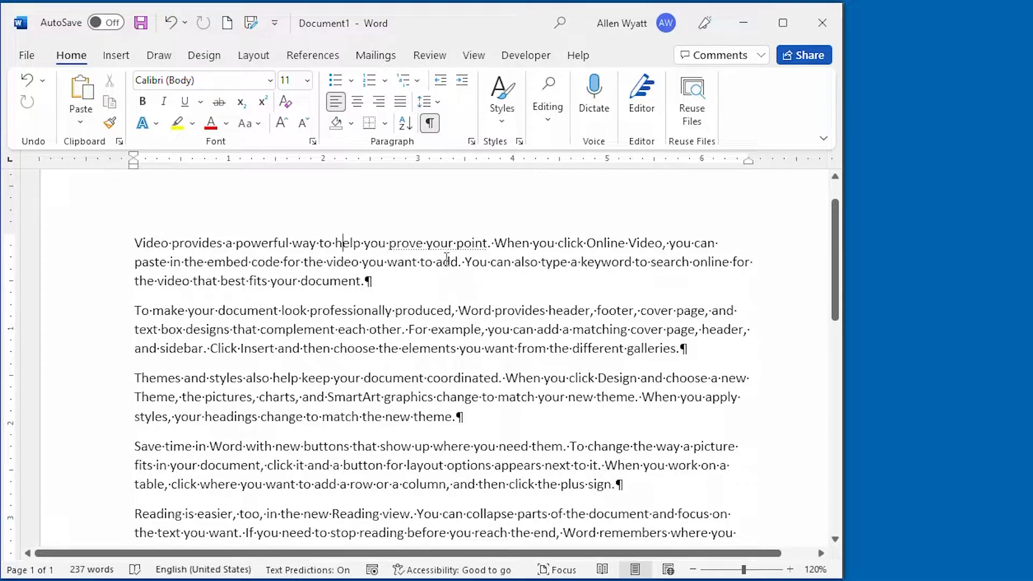
pyautogui.moveTo(430, 124)
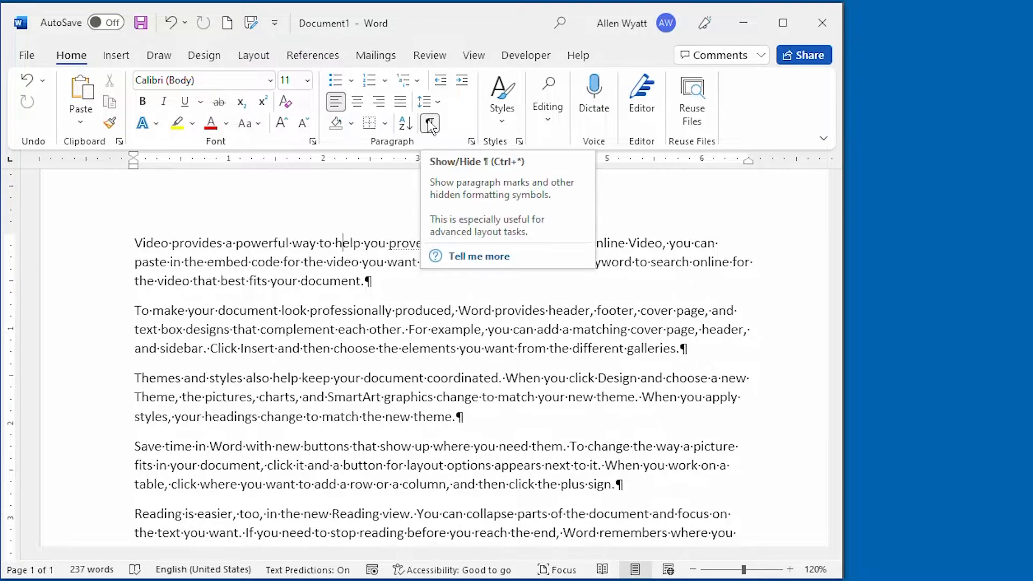
# Turn off Show/Hide ¶ so formatting marks vanish but the hidden phrase stays visible
pyautogui.click(429, 124)
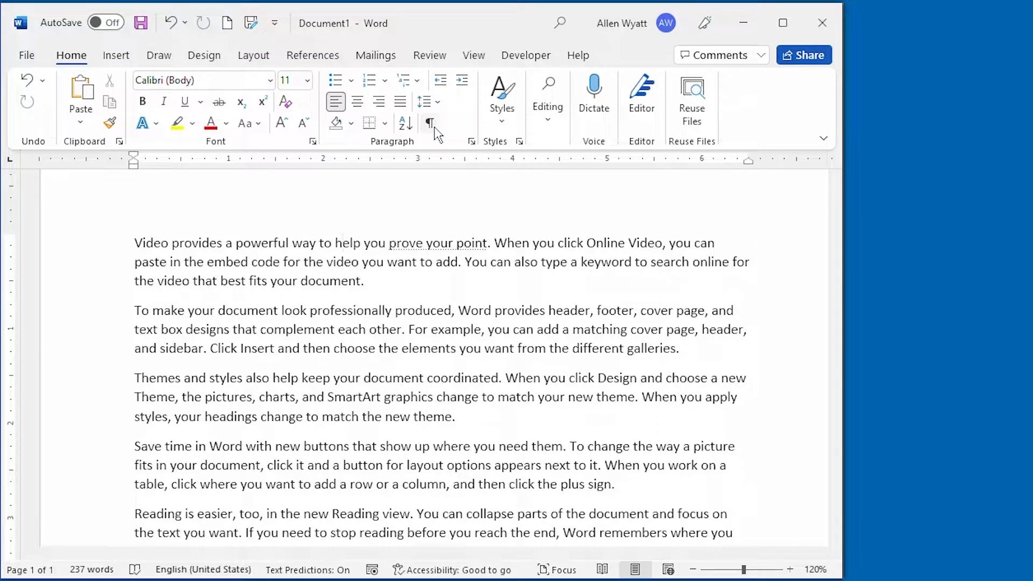
# Turn Show/Hide ¶ back on so formatting marks display again
pyautogui.click(429, 123)
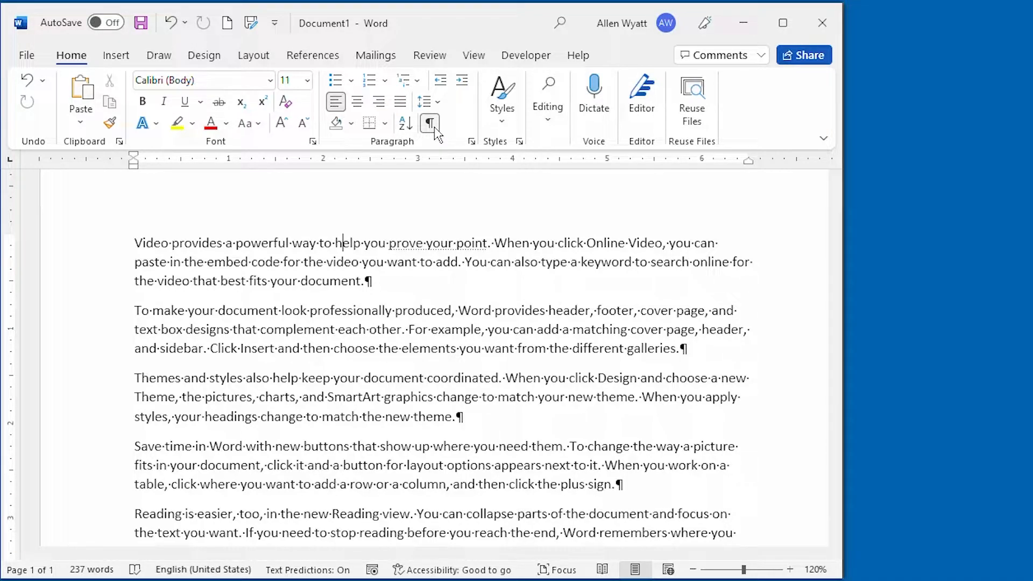
pyautogui.moveTo(81, 95)
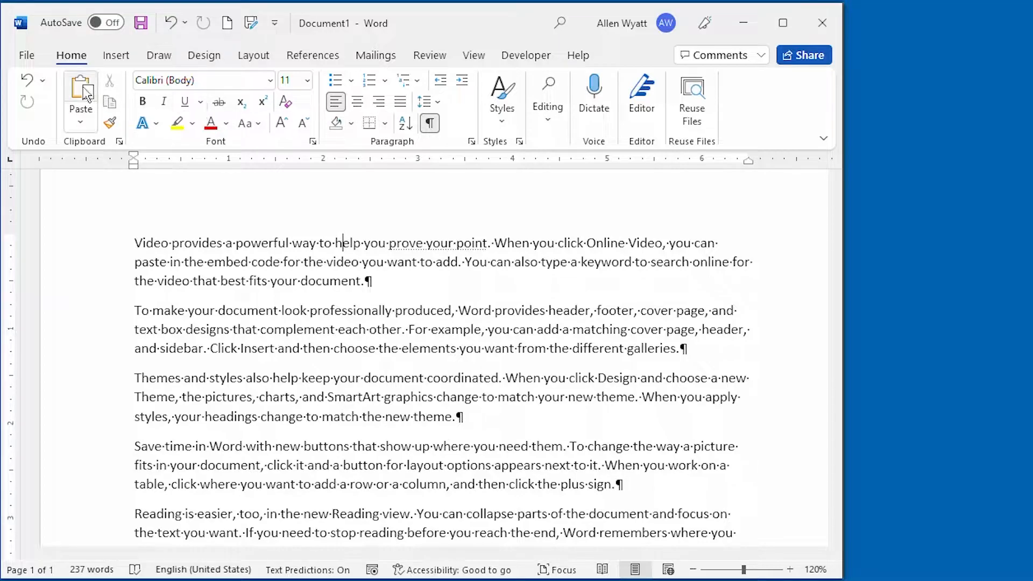
# In Word Options > Display, uncheck Hidden text under Always show these formatting marks
pyautogui.click(26, 54)
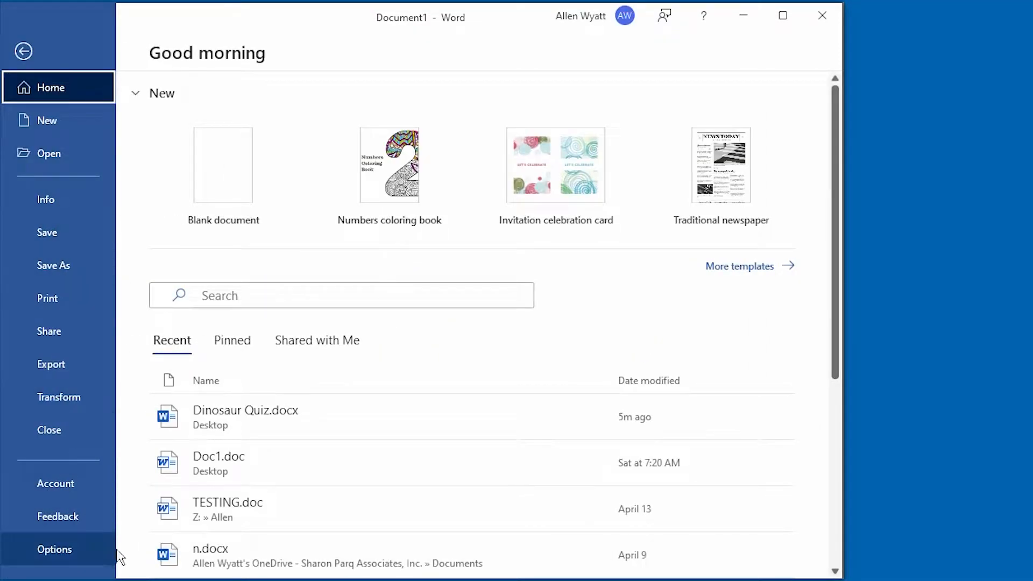
pyautogui.click(54, 549)
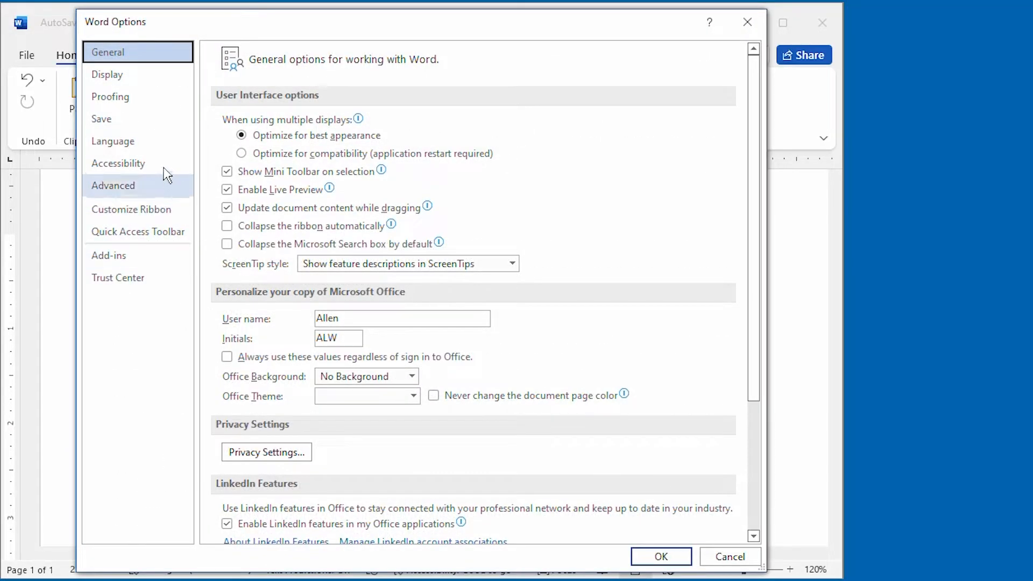
pyautogui.click(107, 74)
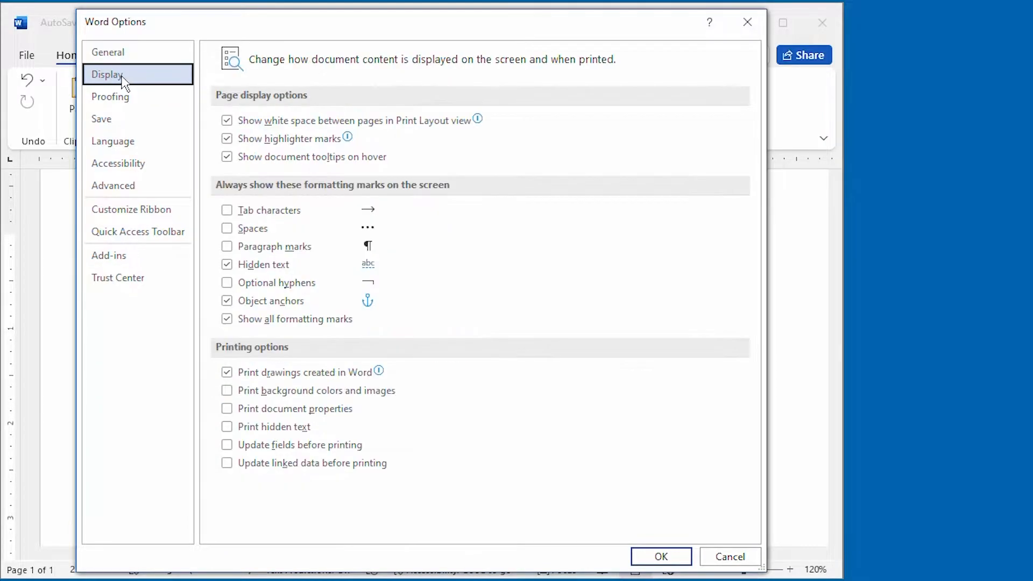
pyautogui.moveTo(177, 84)
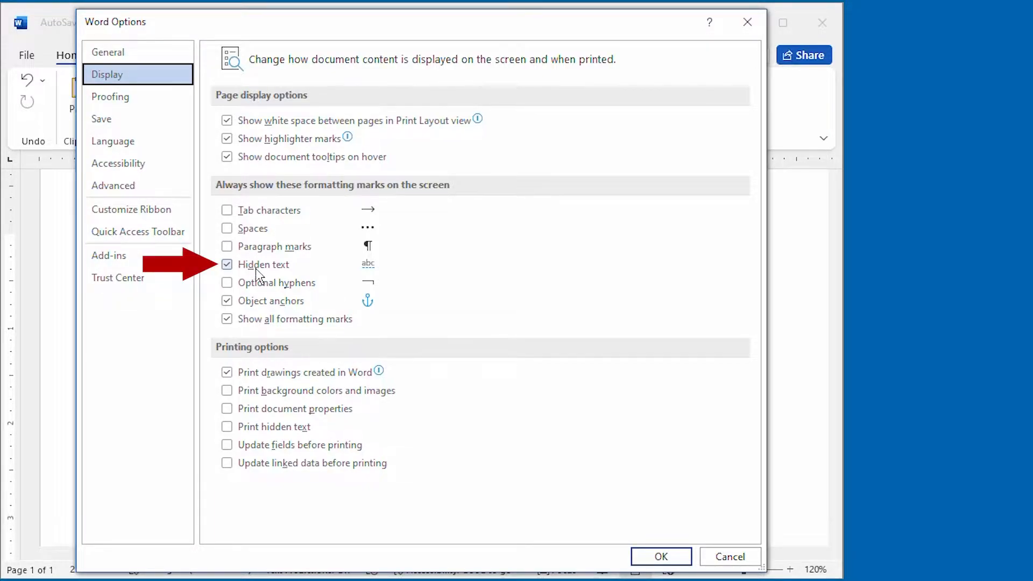
pyautogui.click(227, 264)
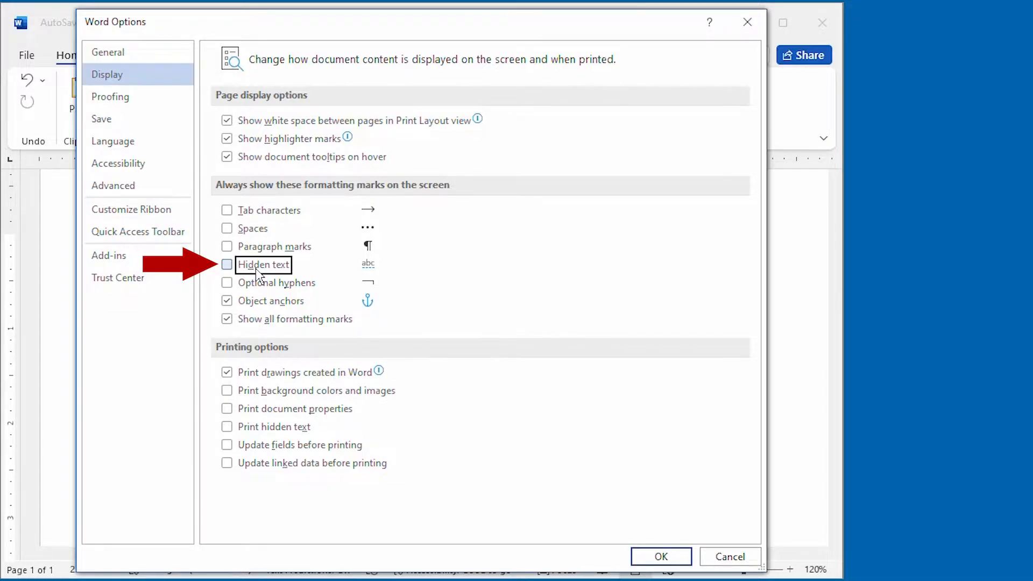
pyautogui.moveTo(276, 277)
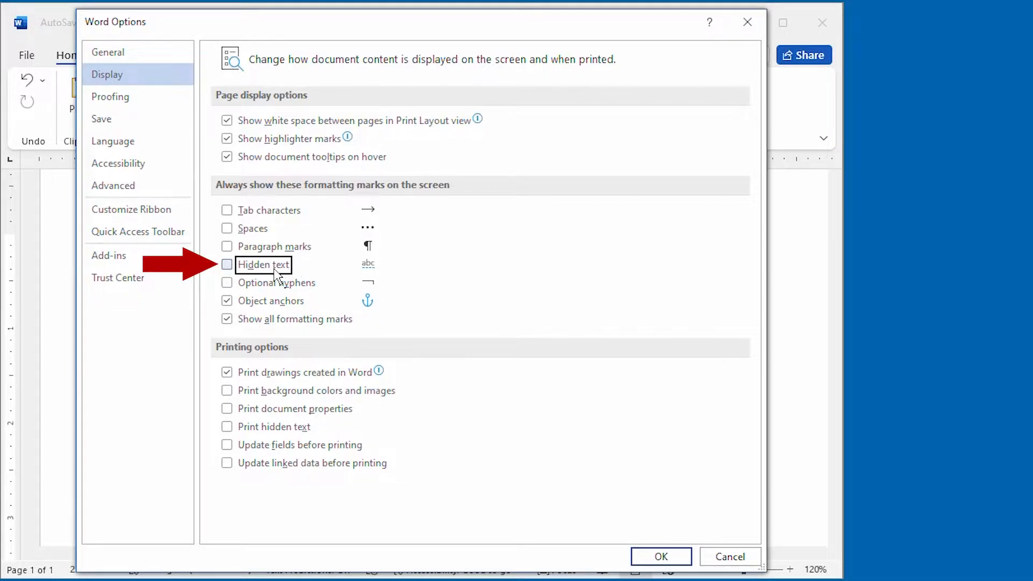
pyautogui.moveTo(309, 274)
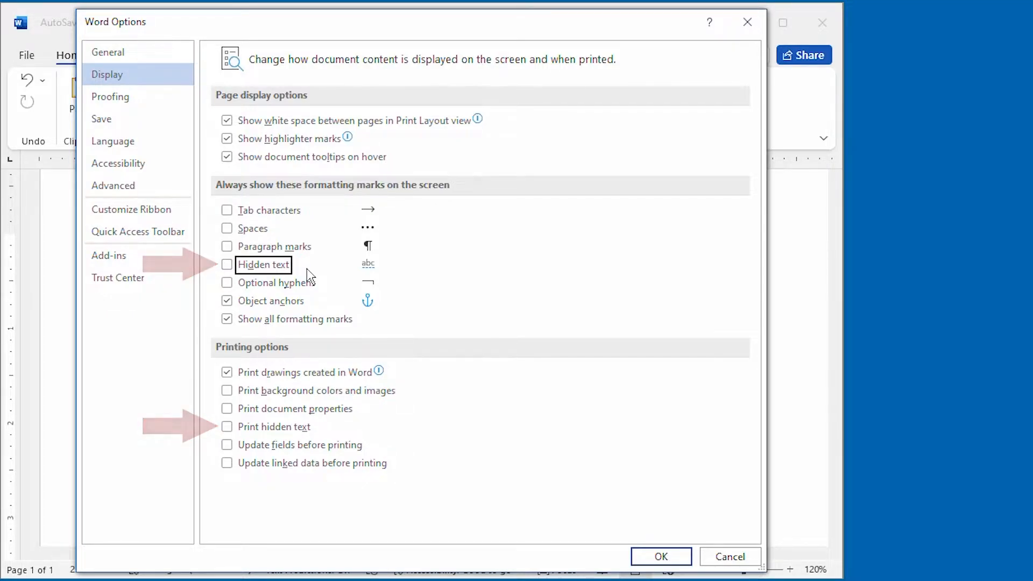
pyautogui.moveTo(354, 289)
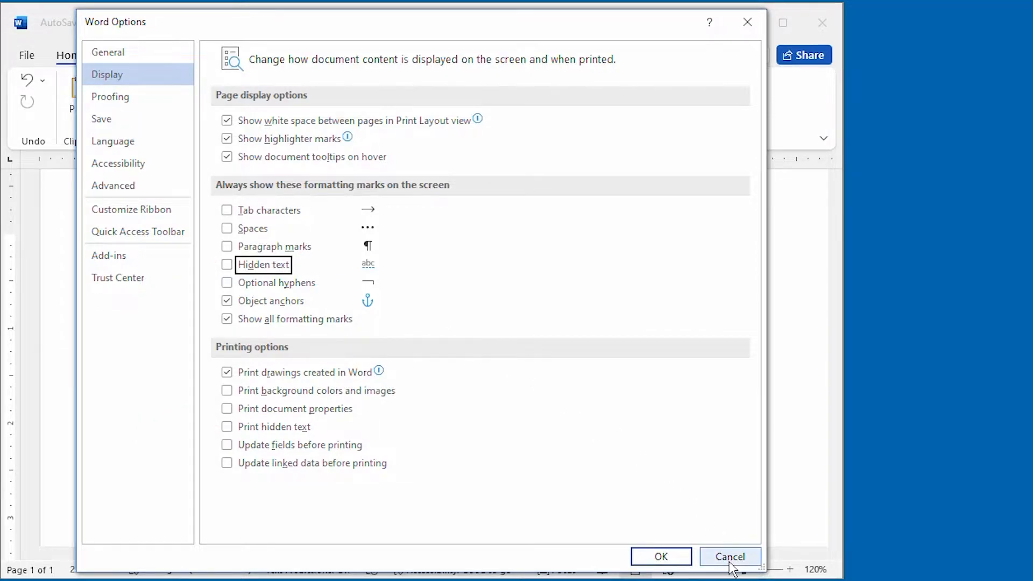
# Cancel out of Word Options, discarding the hidden text display change
pyautogui.click(729, 556)
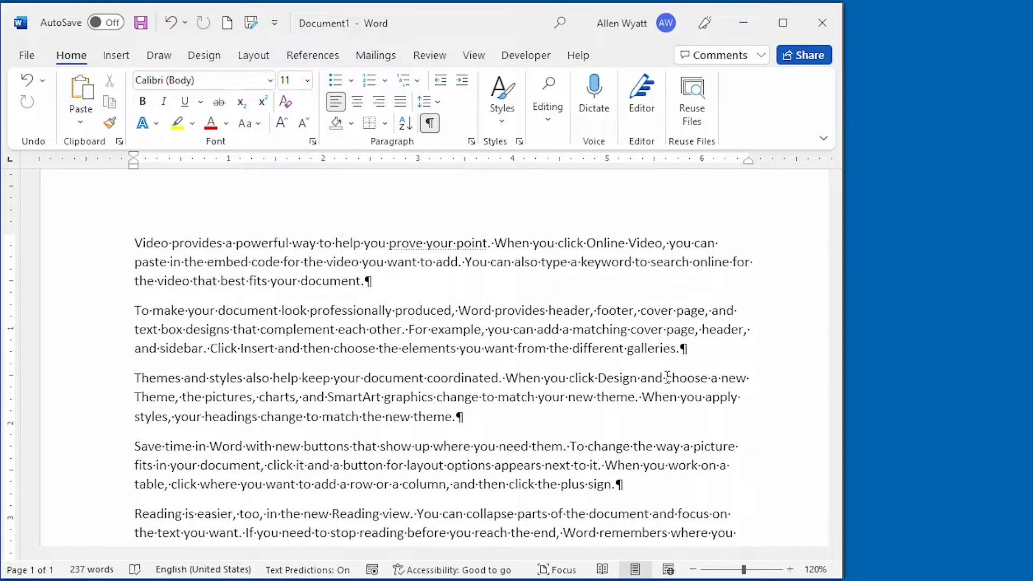
# Switch windows to the open Dinosaur Quiz.docx via View > Switch Windows
pyautogui.click(341, 242)
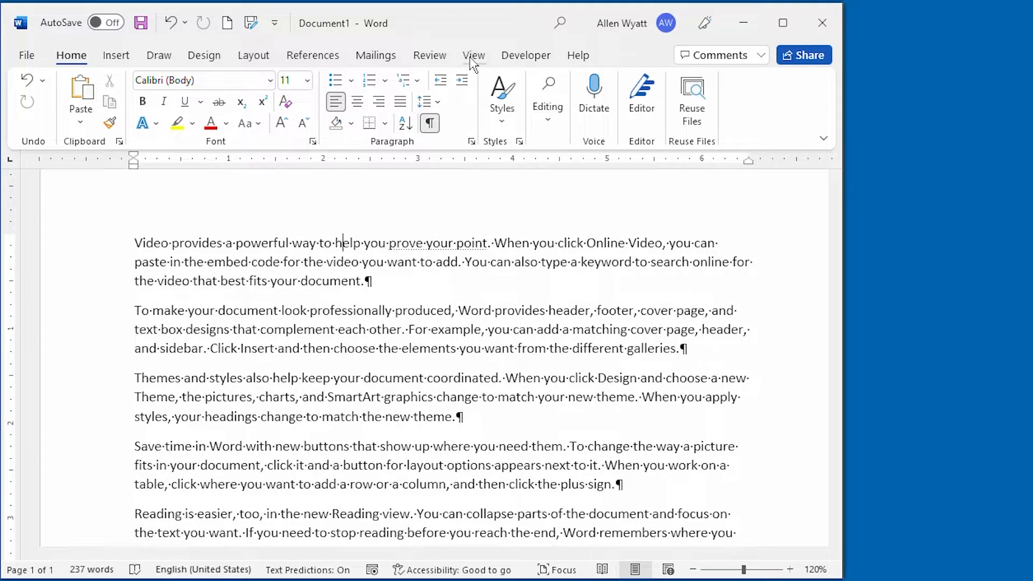
pyautogui.click(473, 54)
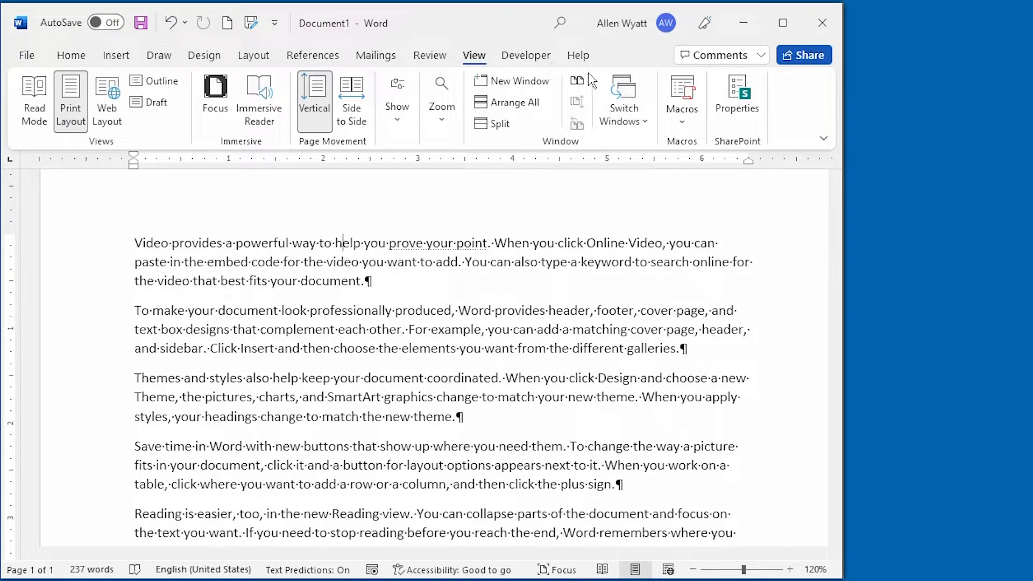
pyautogui.click(623, 99)
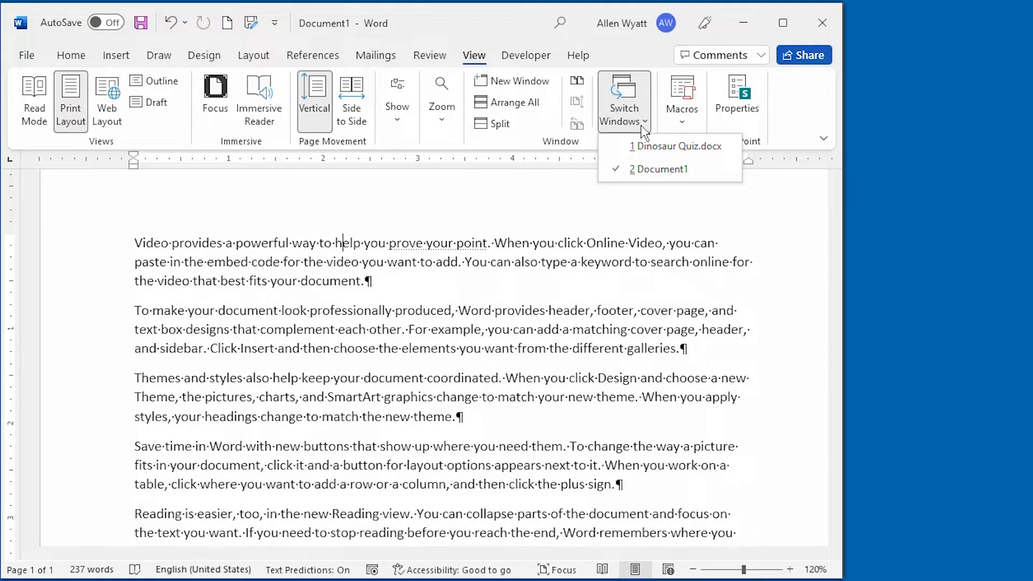
pyautogui.click(678, 146)
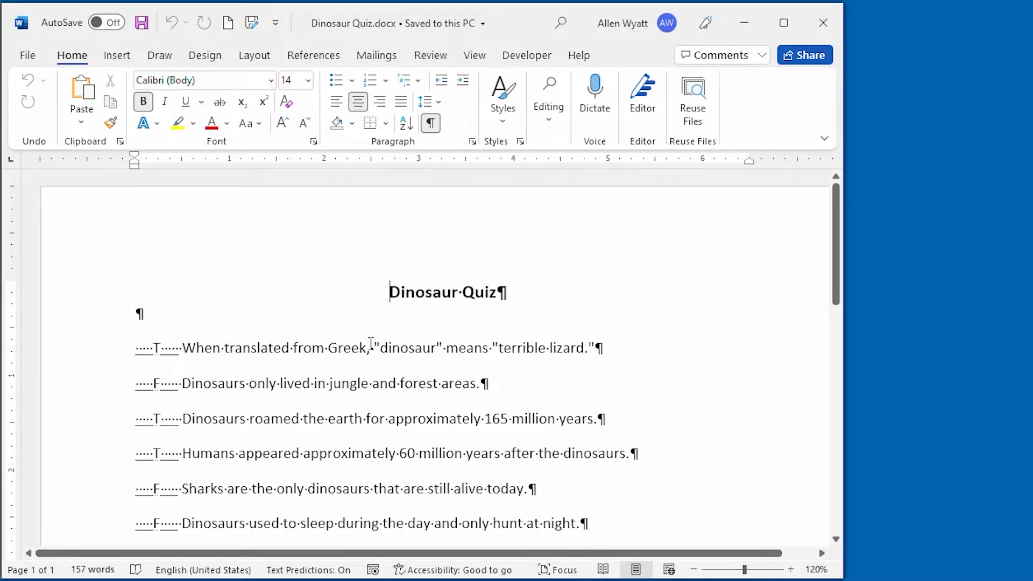
pyautogui.moveTo(376, 343)
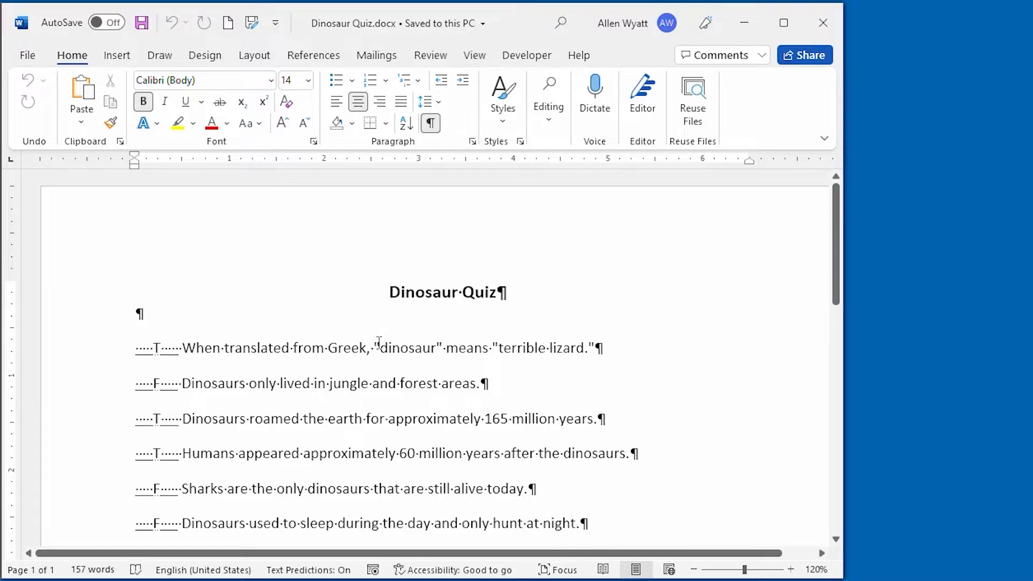
pyautogui.click(390, 292)
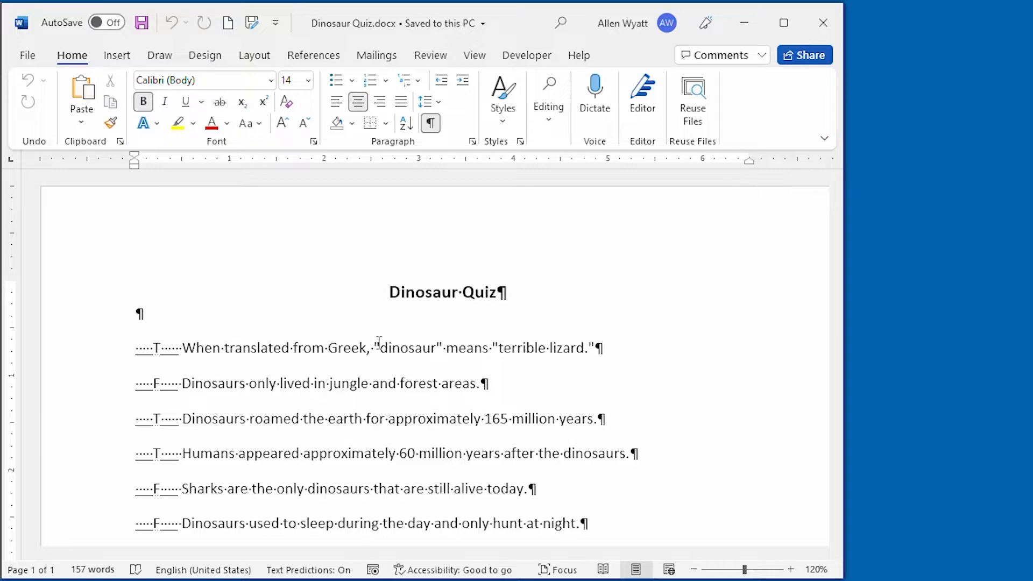
pyautogui.click(389, 291)
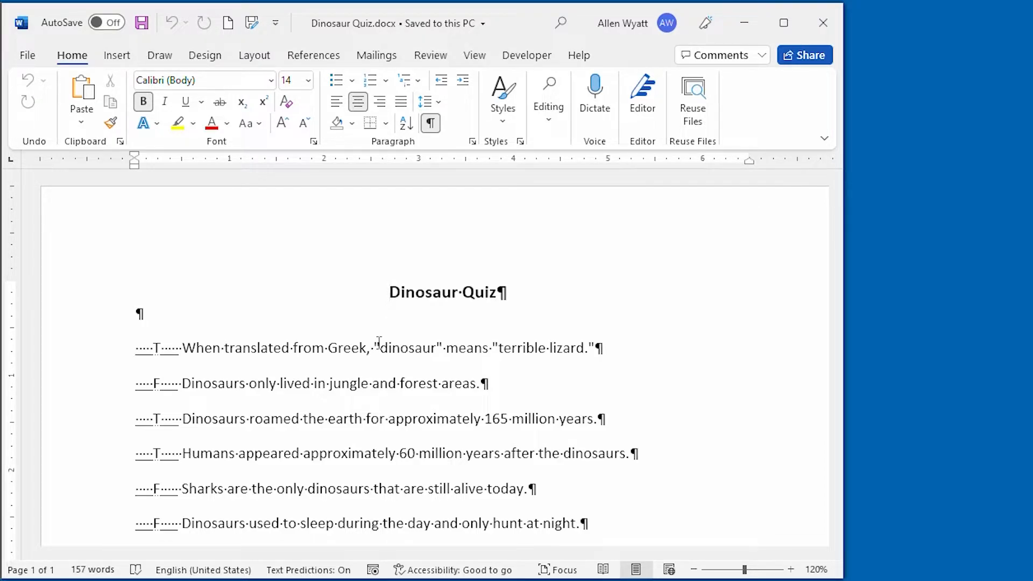
pyautogui.click(391, 292)
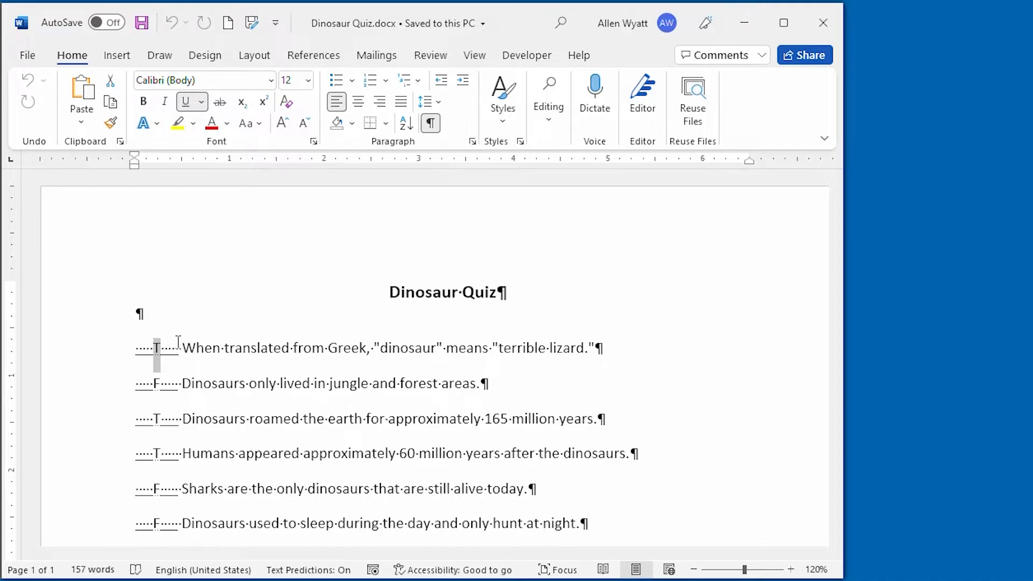
pyautogui.moveTo(420, 164)
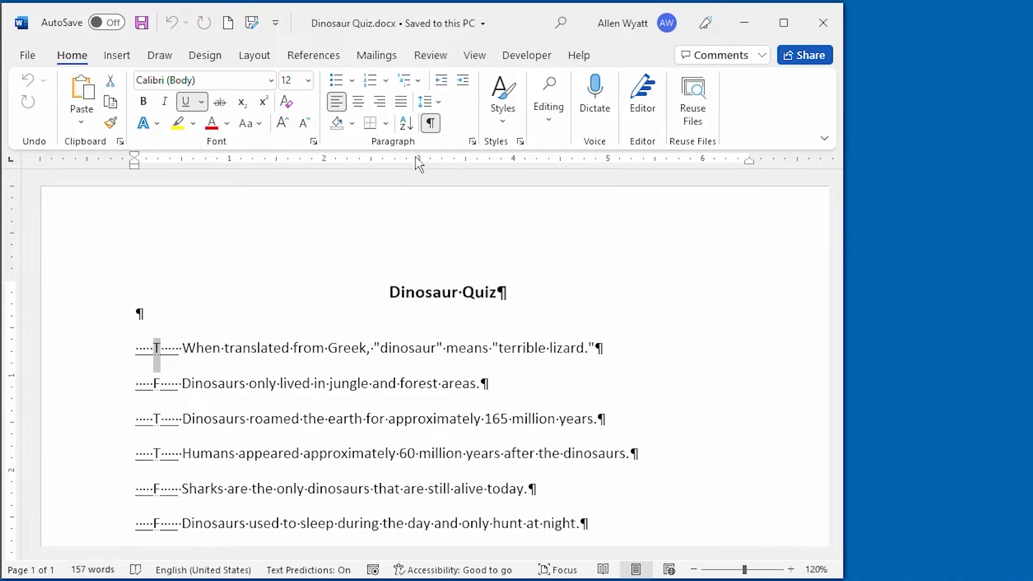
pyautogui.moveTo(430, 124)
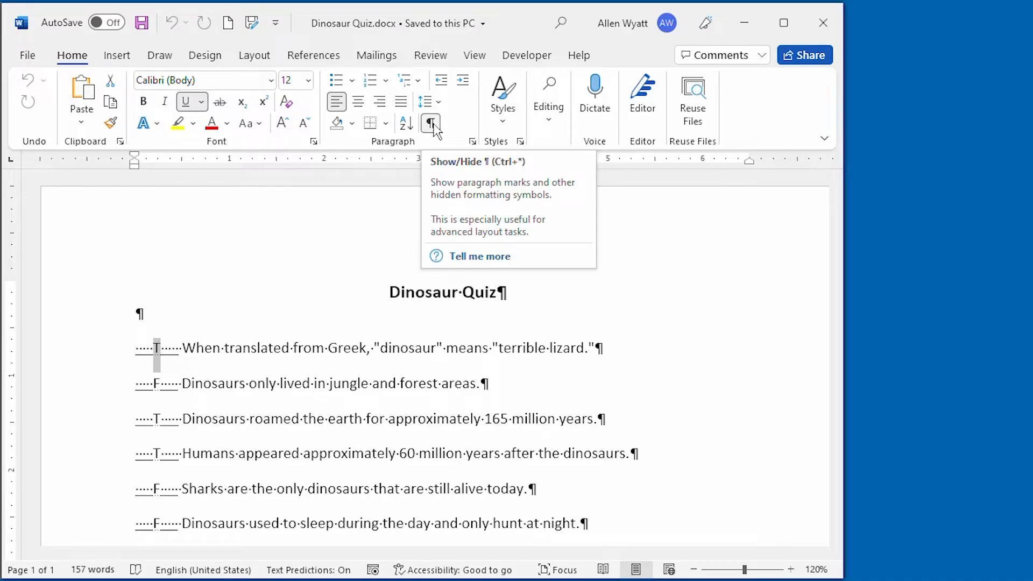
pyautogui.click(430, 123)
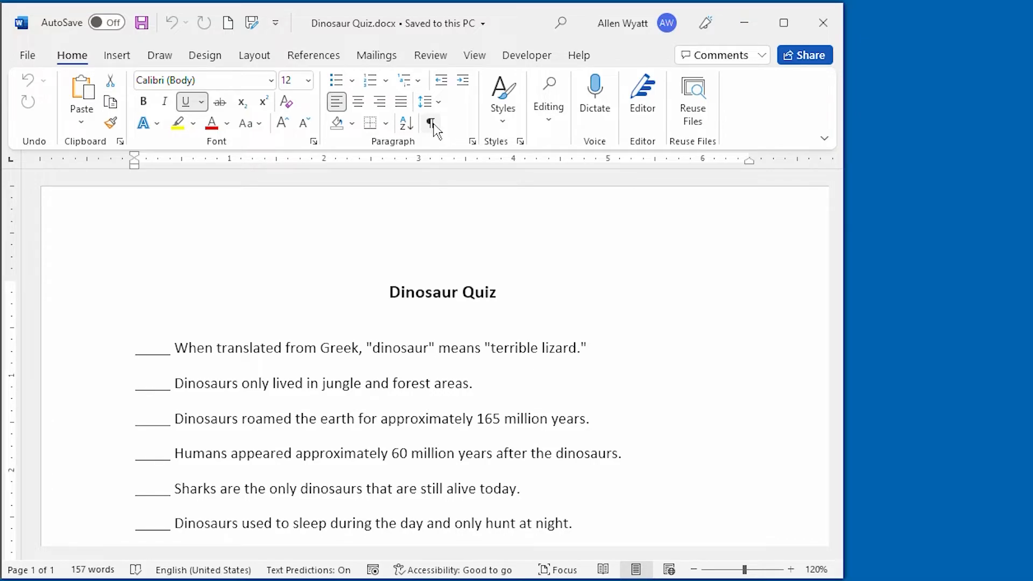
pyautogui.click(431, 123)
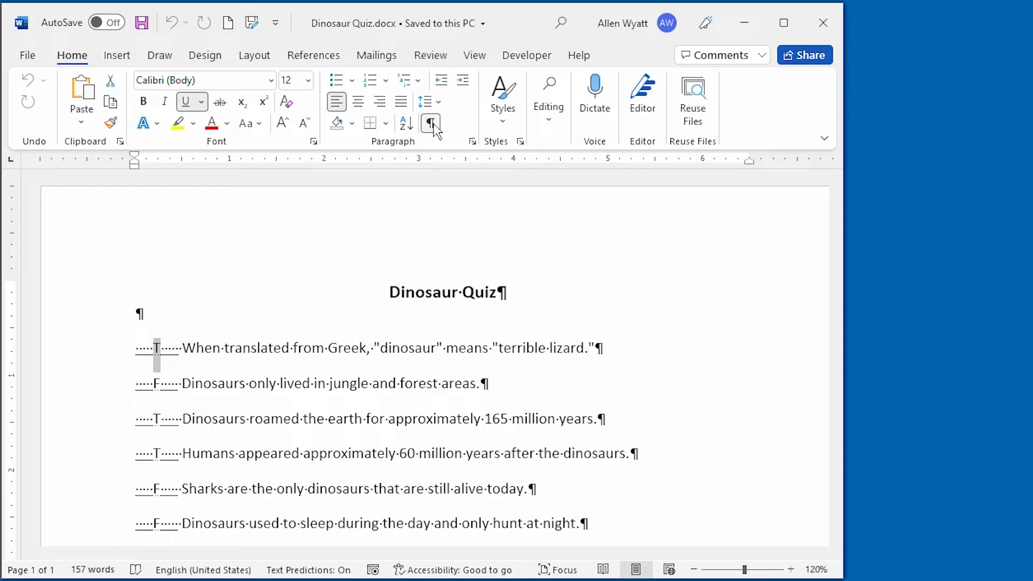
pyautogui.click(430, 123)
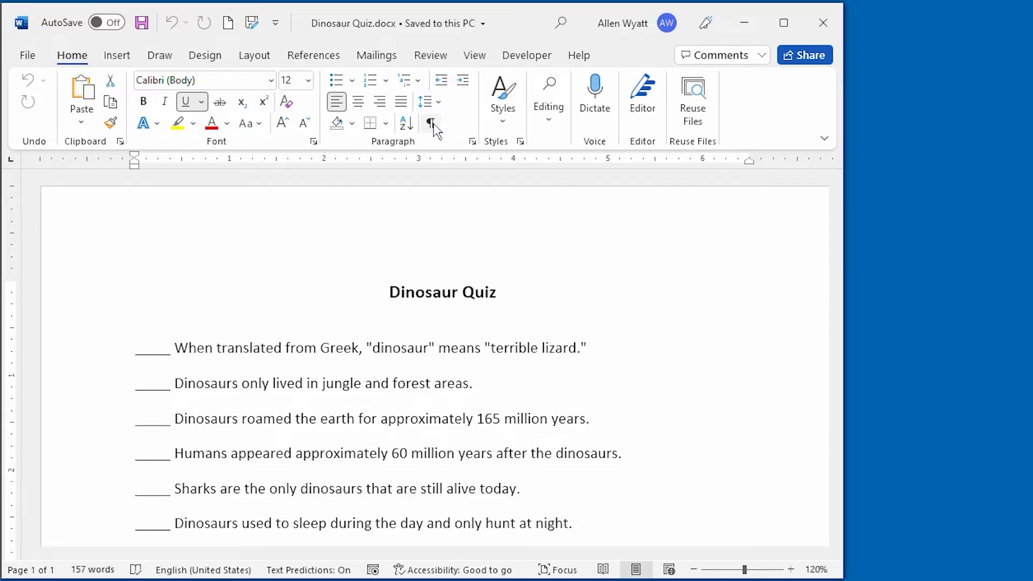
pyautogui.click(430, 124)
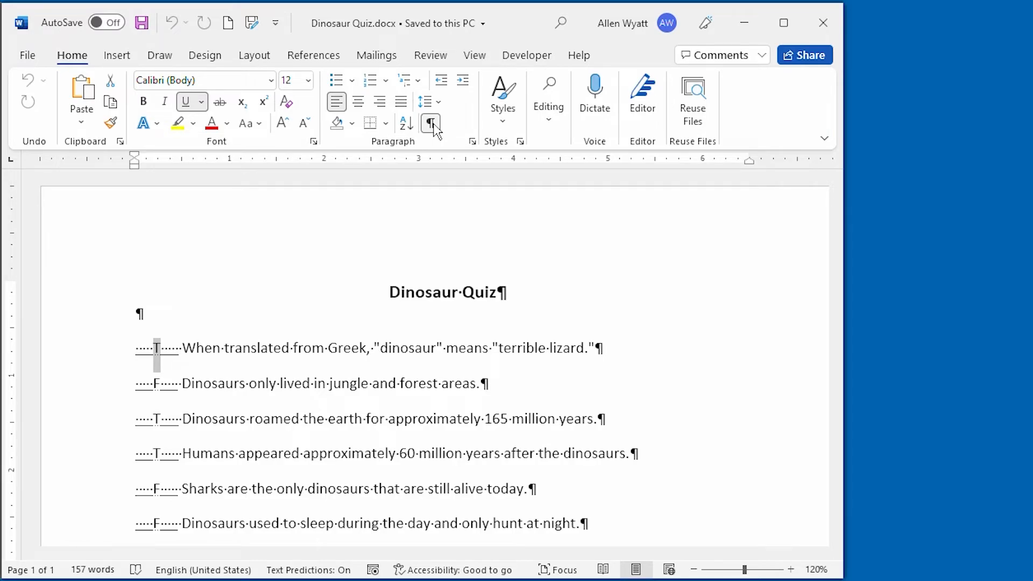
pyautogui.click(430, 124)
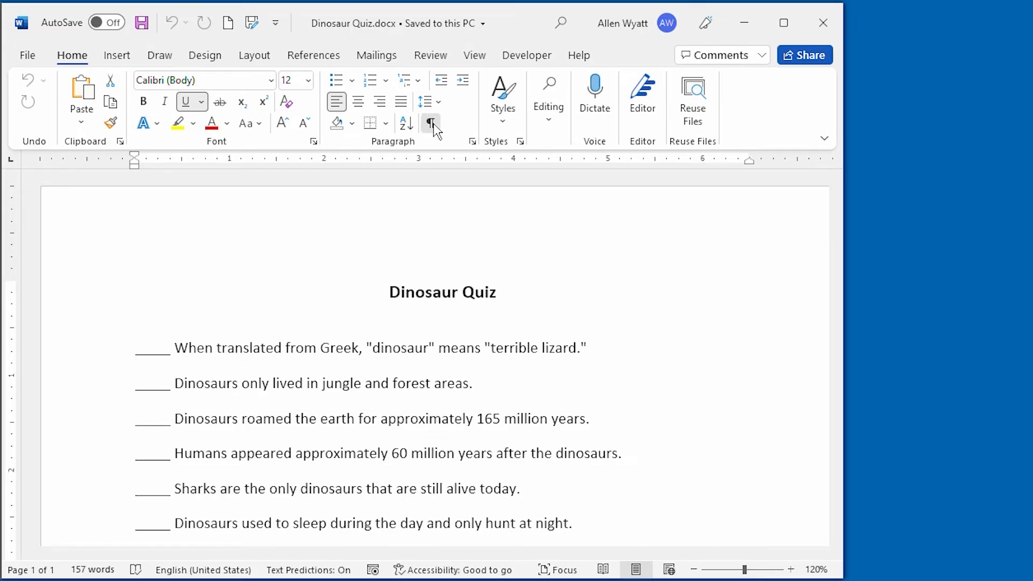
pyautogui.click(429, 123)
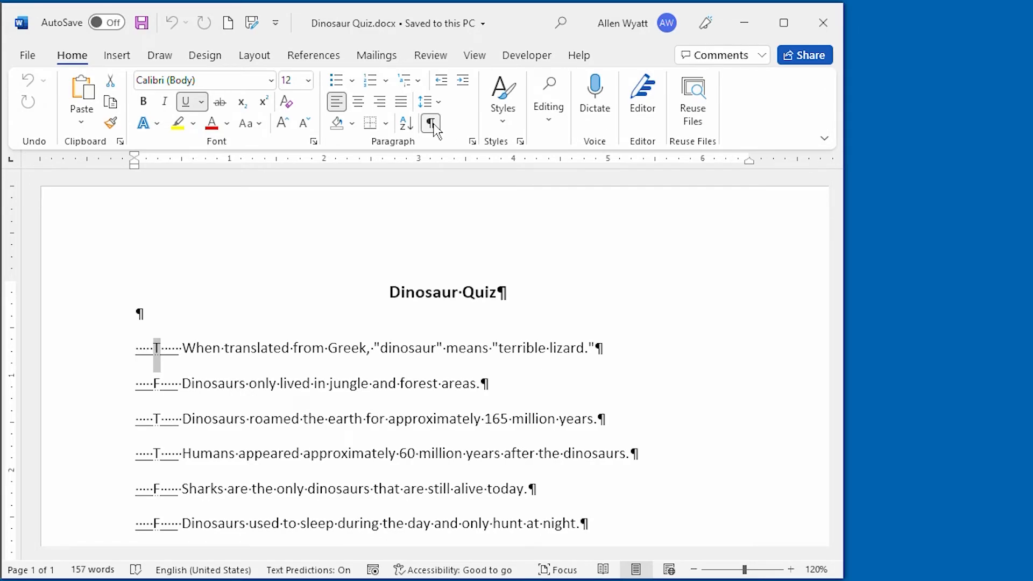